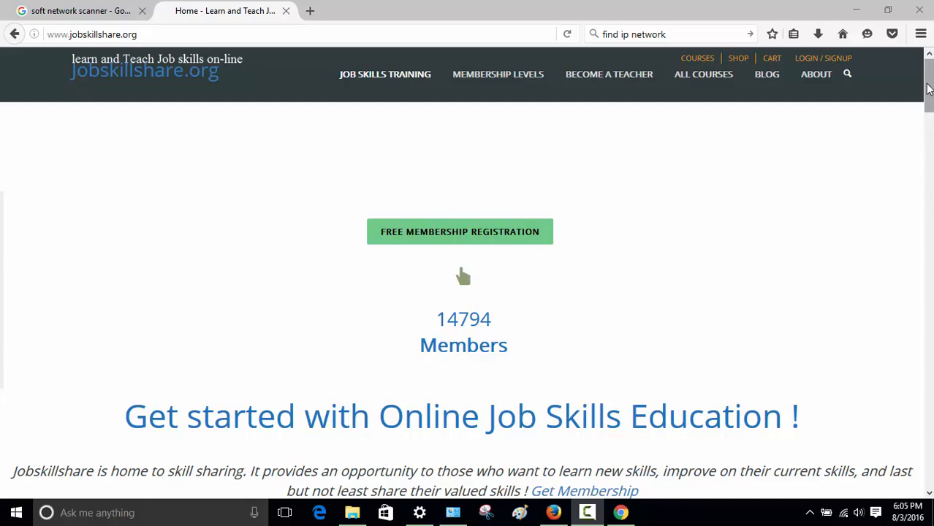
- Go to SoftPerfect's Download Centre from the search results
{"action": "scroll", "scroll_direction": "down", "scroll_amount": 3}
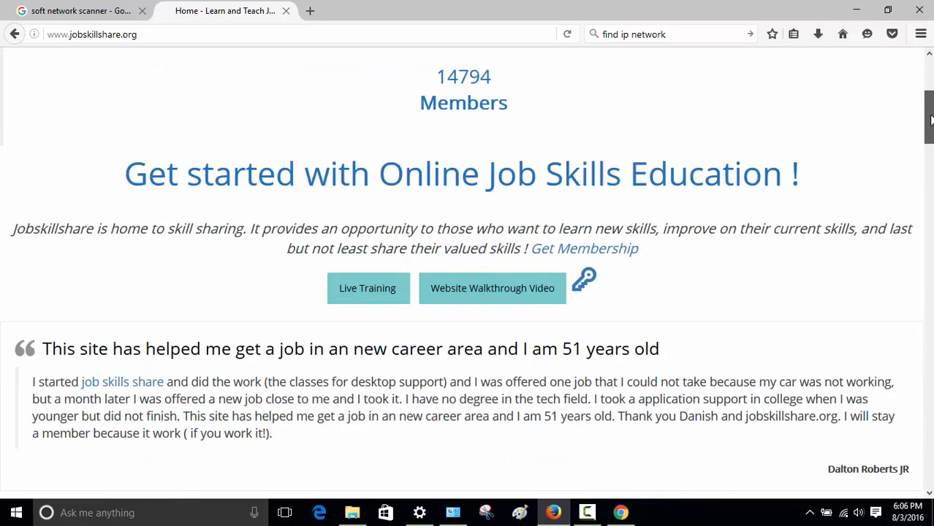
{"action": "scroll", "scroll_direction": "down", "scroll_amount": 3}
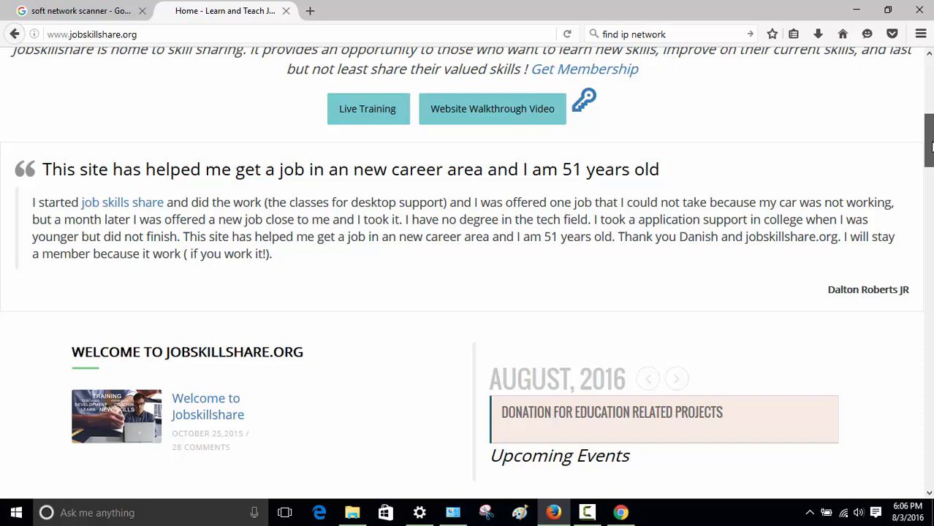
{"action": "scroll", "scroll_direction": "down", "scroll_amount": 3}
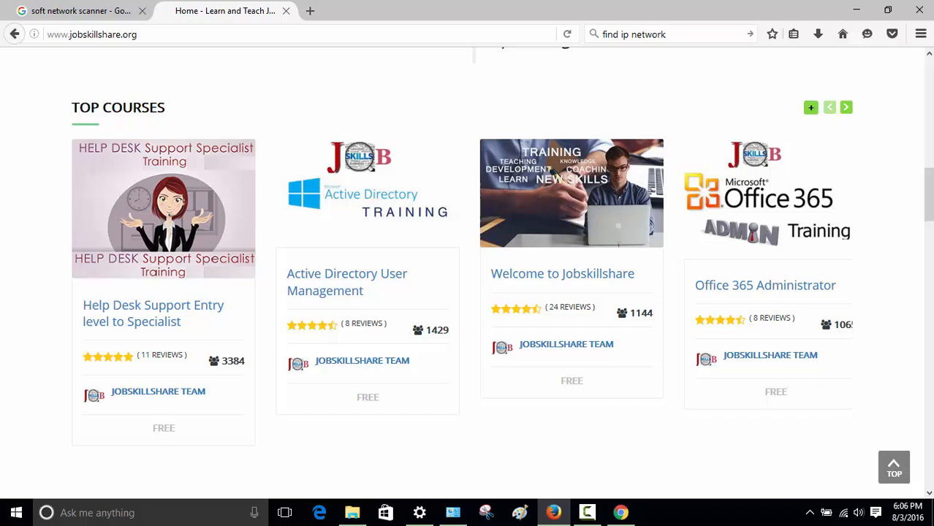
{"action": "mouse_move", "coordinate": [924, 220]}
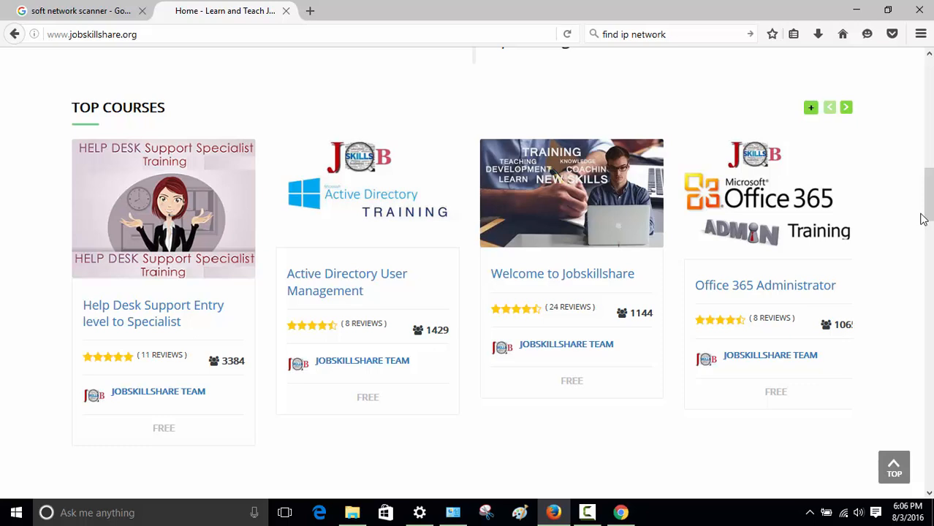
{"action": "mouse_move", "coordinate": [722, 285]}
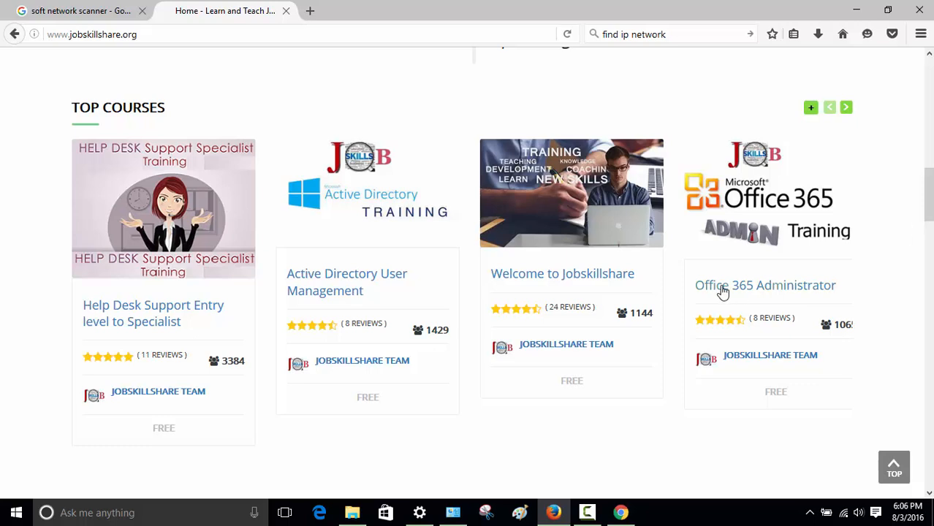
{"action": "mouse_move", "coordinate": [914, 241]}
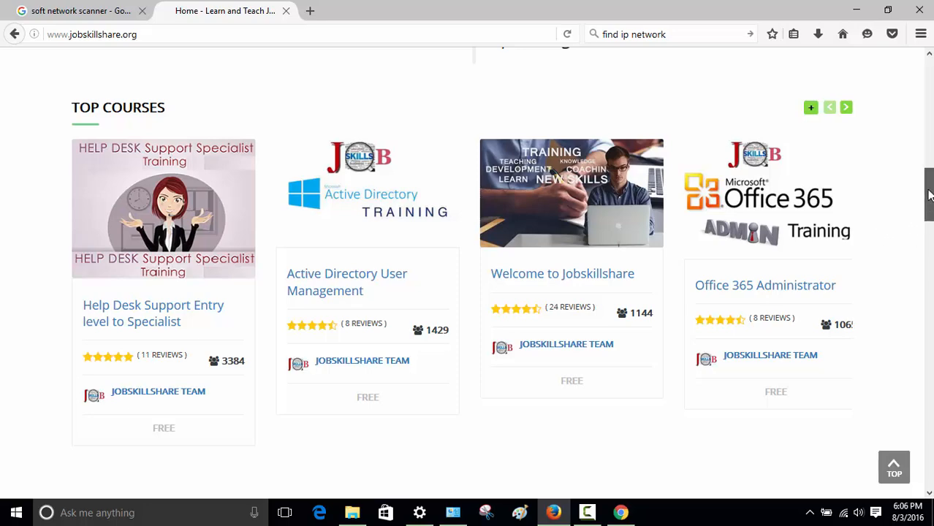
{"action": "scroll", "scroll_direction": "up", "scroll_amount": 3}
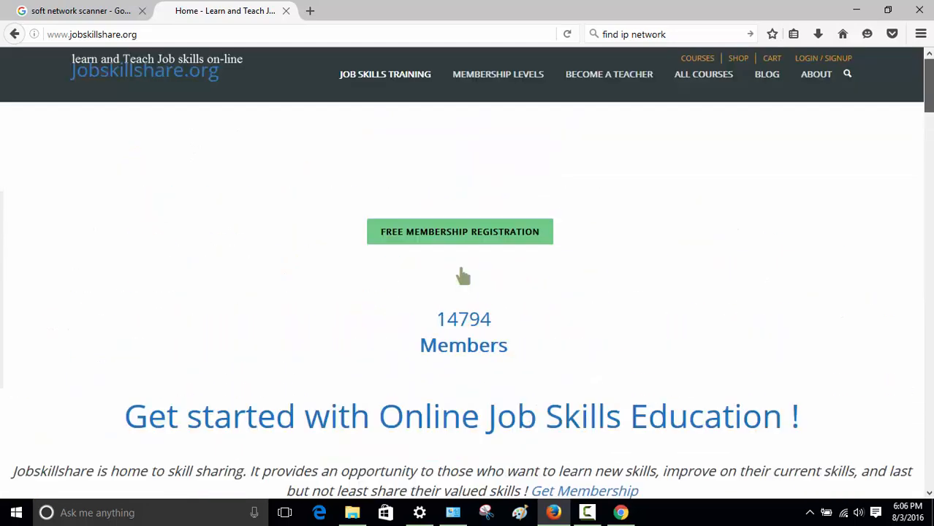
{"action": "mouse_move", "coordinate": [766, 73]}
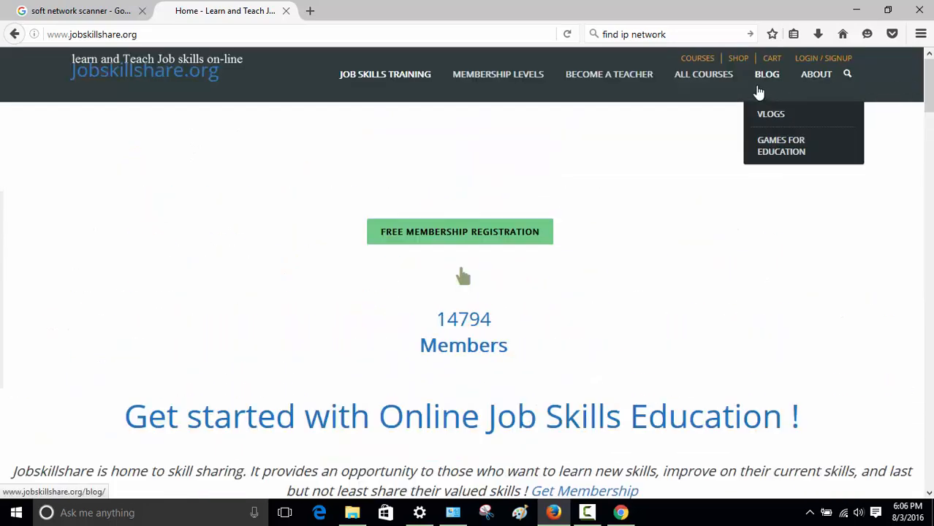
{"action": "mouse_move", "coordinate": [435, 187]}
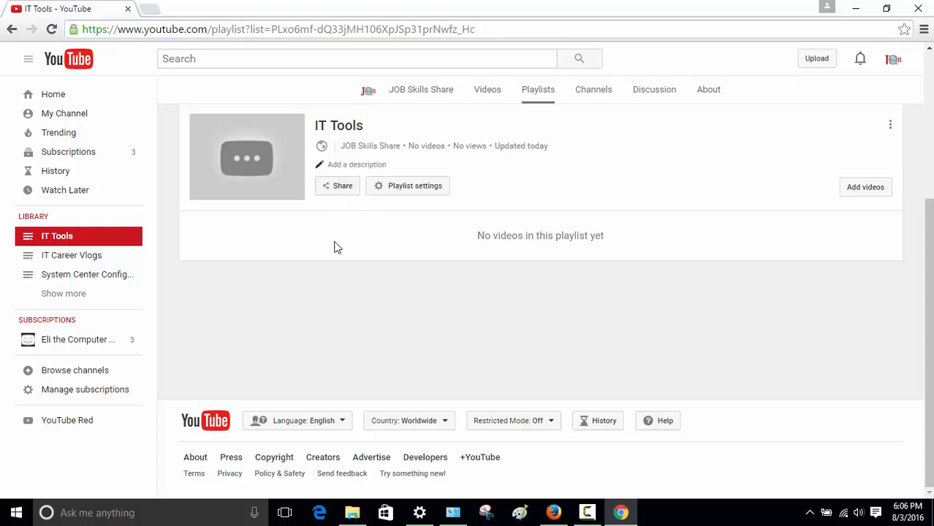
{"action": "mouse_move", "coordinate": [340, 256]}
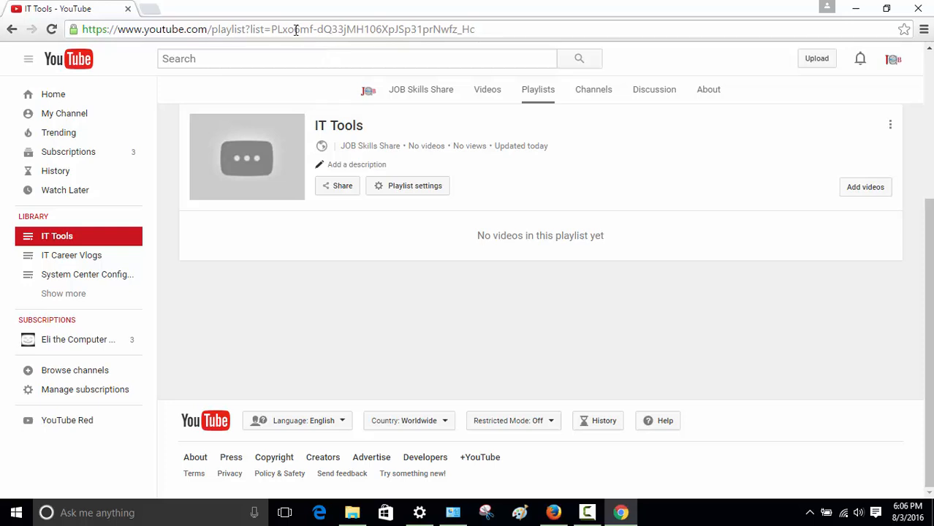
{"action": "mouse_move", "coordinate": [161, 6]}
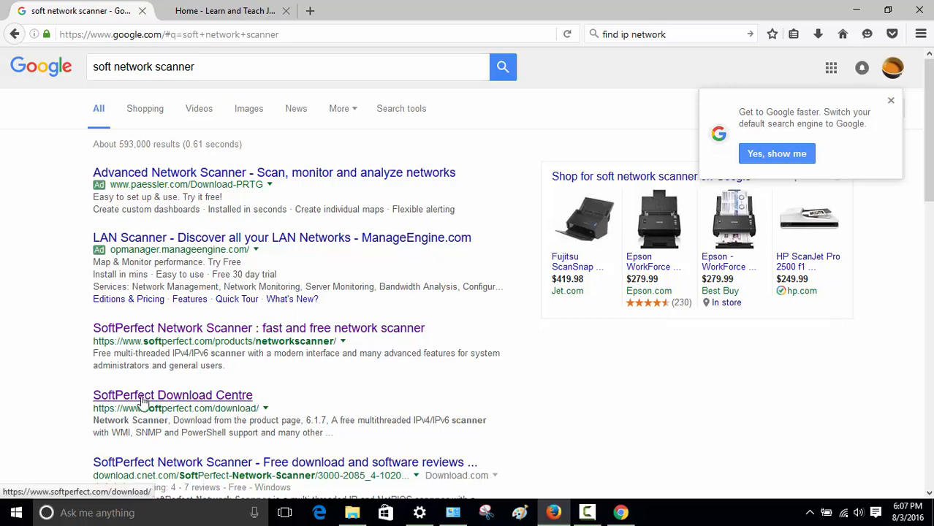
{"action": "left_click", "coordinate": [173, 395]}
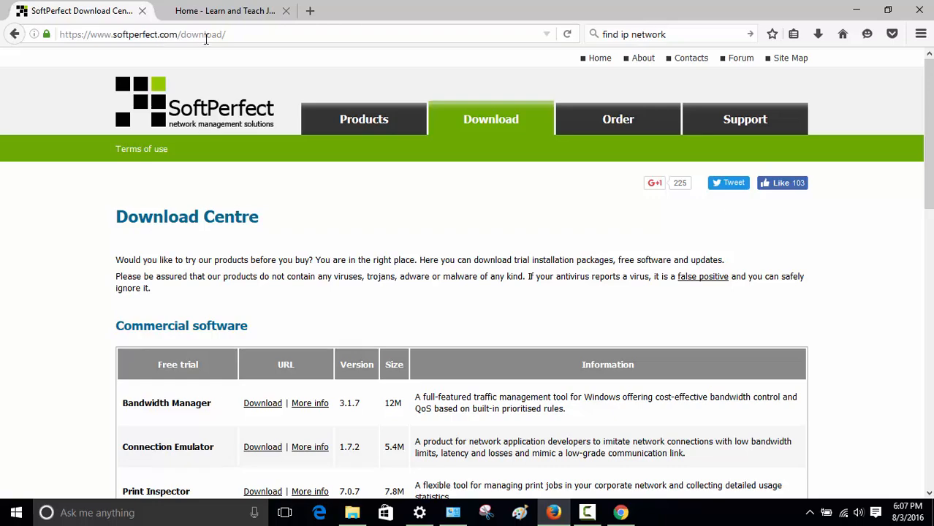
- Reach the Network Scanner product page from the Free software list
{"action": "scroll", "scroll_direction": "down", "scroll_amount": 3}
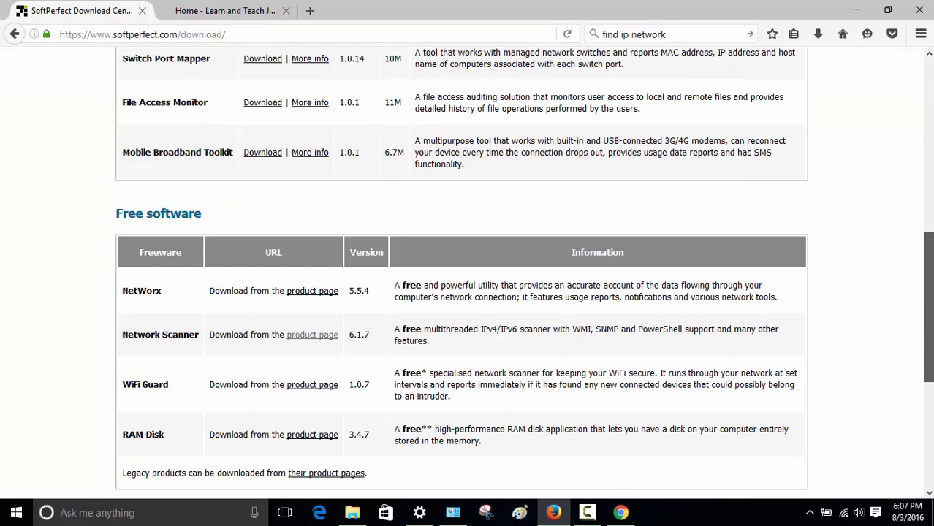
{"action": "scroll", "scroll_direction": "down", "scroll_amount": 3}
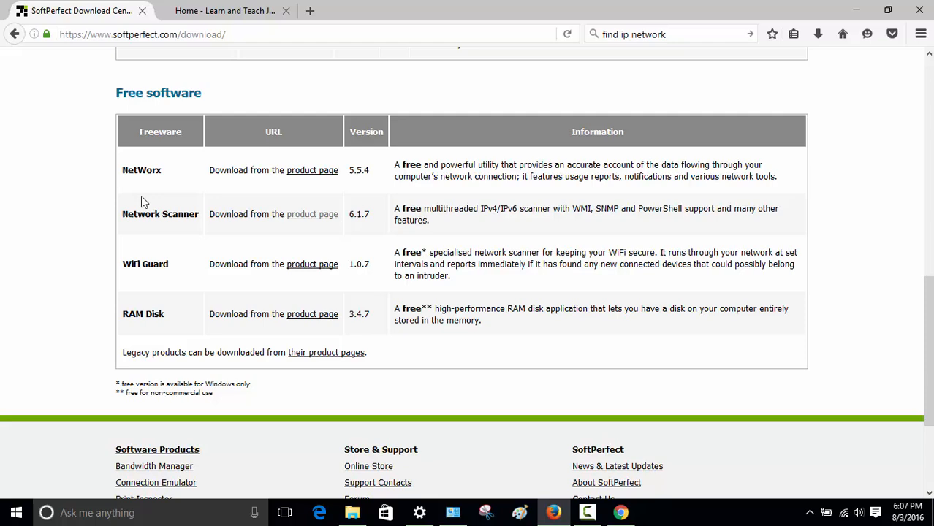
{"action": "mouse_move", "coordinate": [313, 214]}
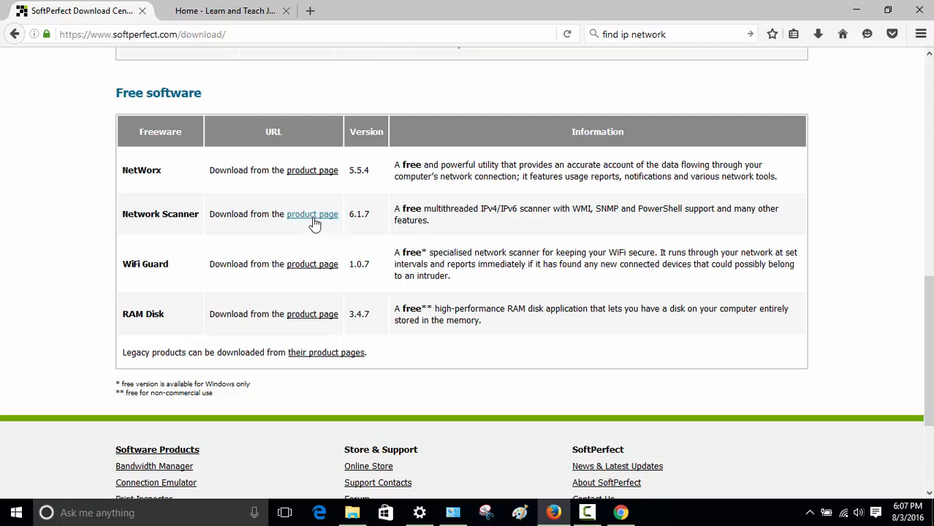
{"action": "left_click", "coordinate": [313, 213]}
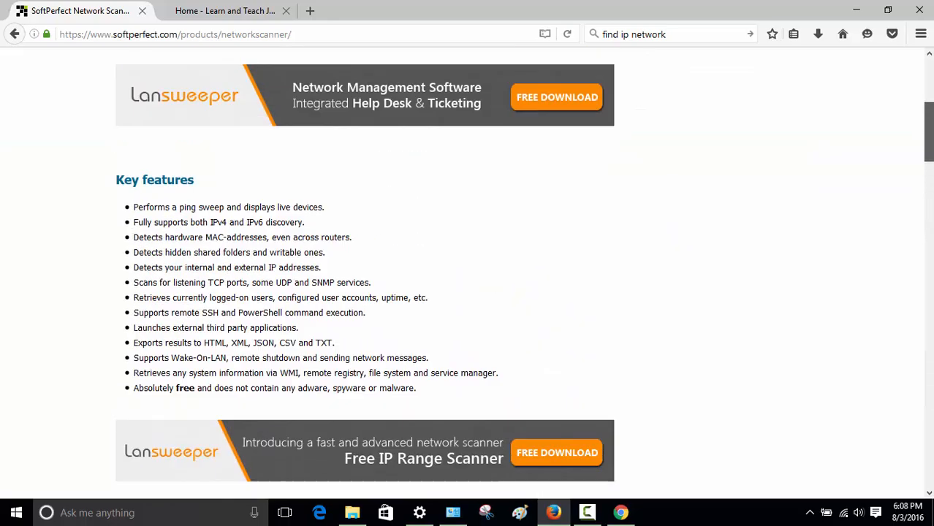
- Move down the product page toward the portable download option
{"action": "scroll", "scroll_direction": "down", "scroll_amount": 3}
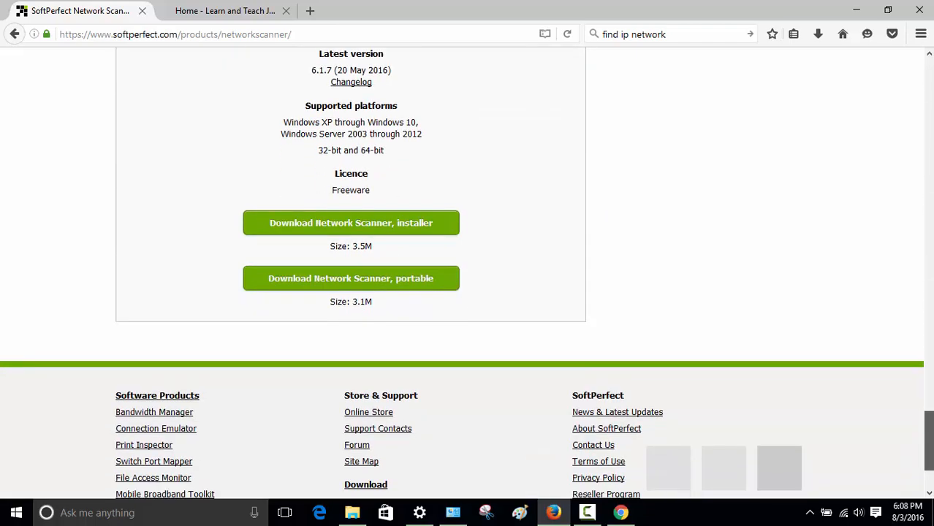
{"action": "mouse_move", "coordinate": [369, 286]}
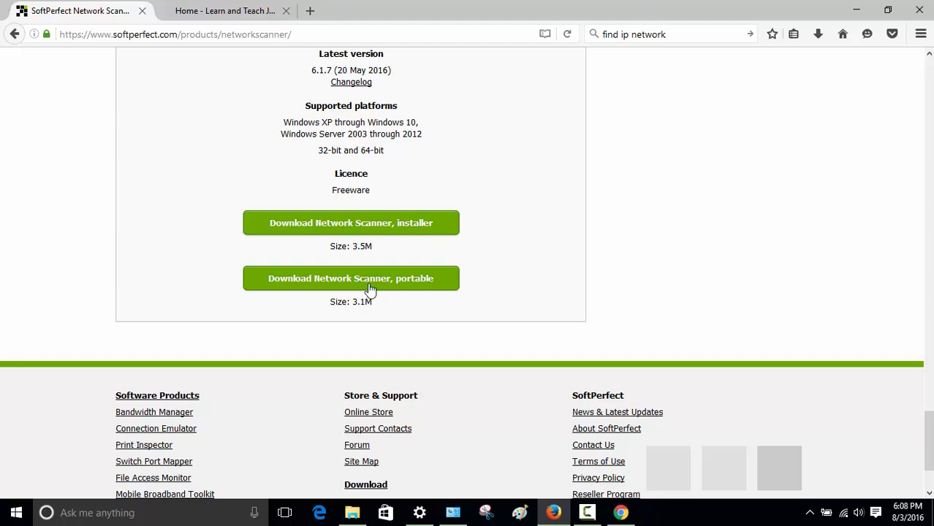
{"action": "mouse_move", "coordinate": [304, 289]}
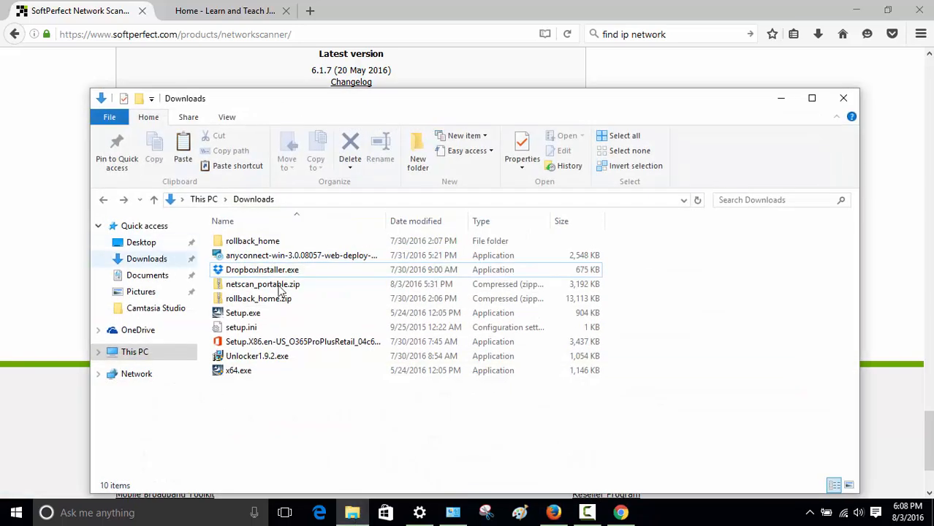
- Extract netscan_portable.zip in Downloads and launch netscan.exe from the 64-bit folder
{"action": "left_click", "coordinate": [264, 284]}
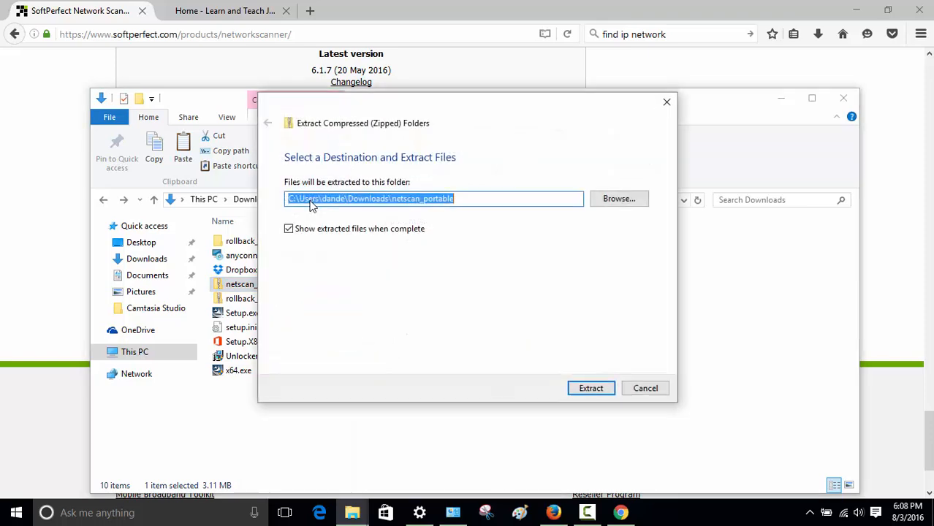
{"action": "left_click", "coordinate": [591, 389]}
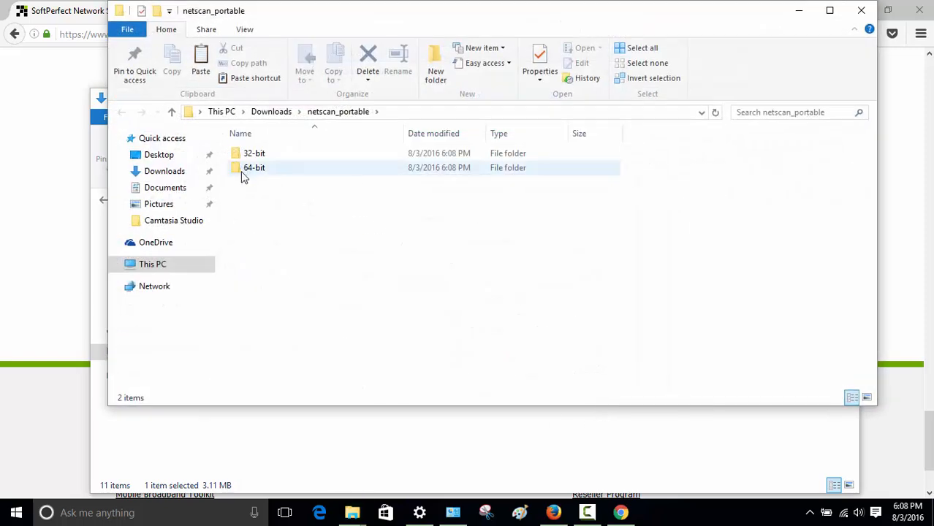
{"action": "double_click", "coordinate": [253, 167]}
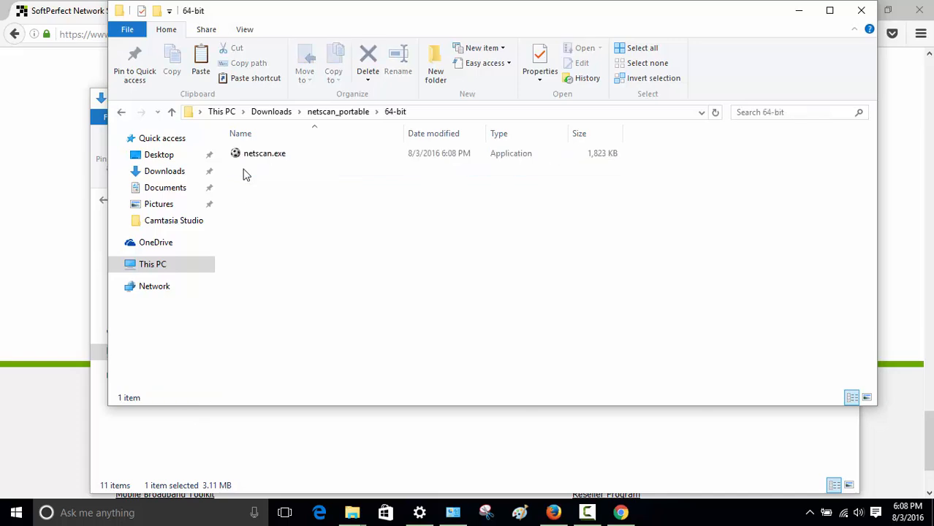
{"action": "double_click", "coordinate": [264, 153]}
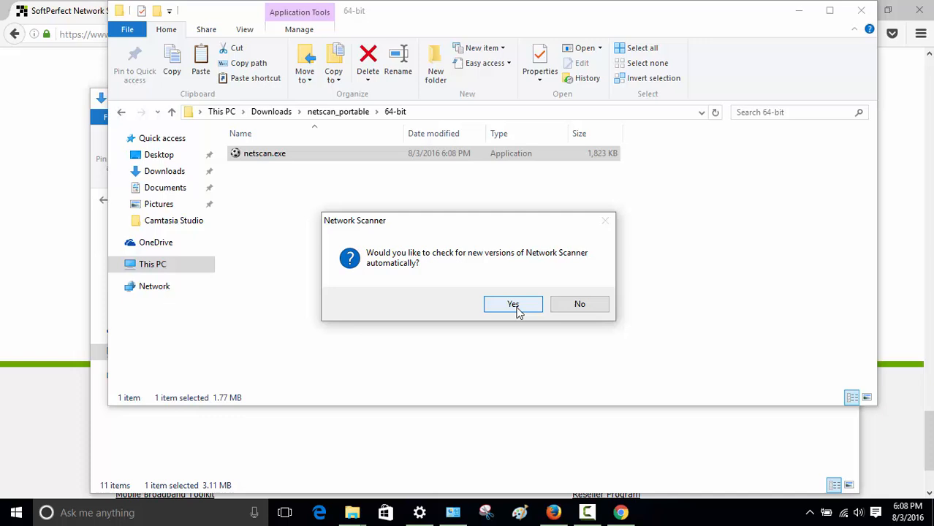
- Allow automatic version checks and place the cursor in the IPv4 From field
{"action": "left_click", "coordinate": [511, 304]}
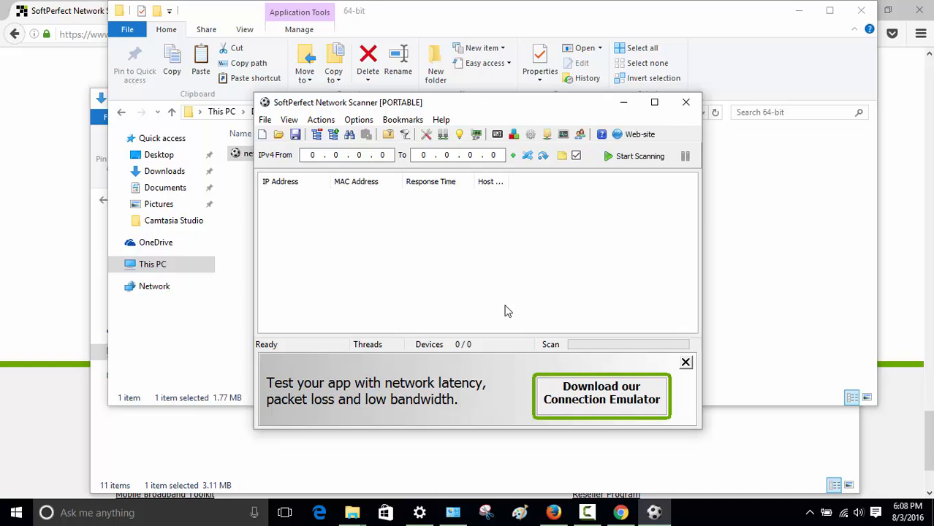
{"action": "mouse_move", "coordinate": [475, 120]}
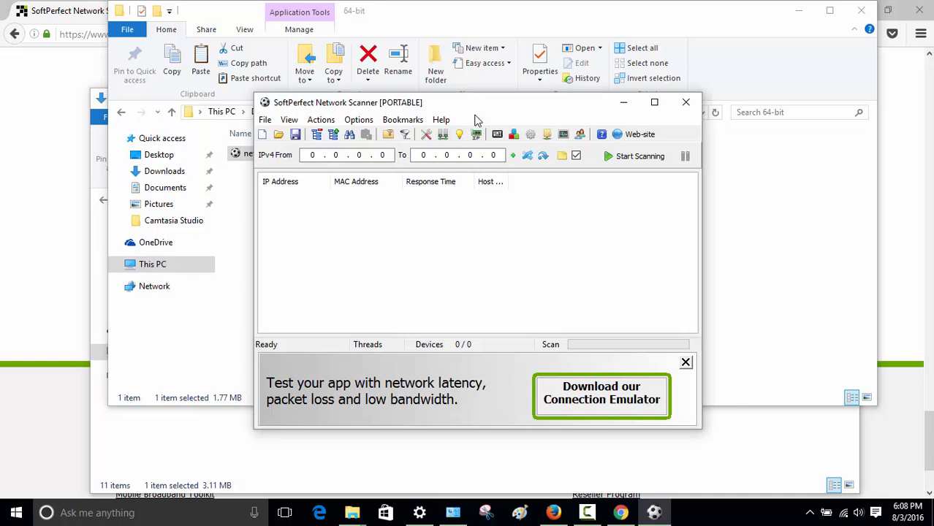
{"action": "mouse_move", "coordinate": [329, 175]}
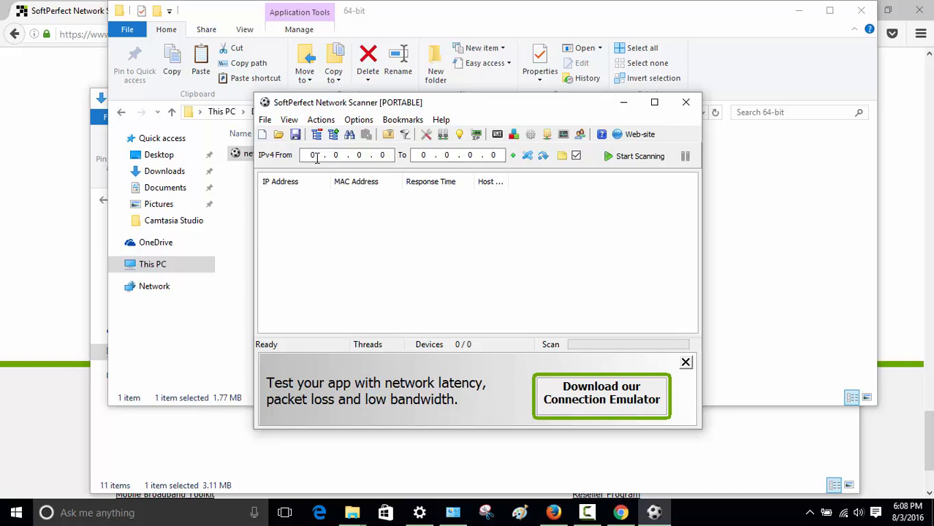
{"action": "left_click", "coordinate": [315, 155]}
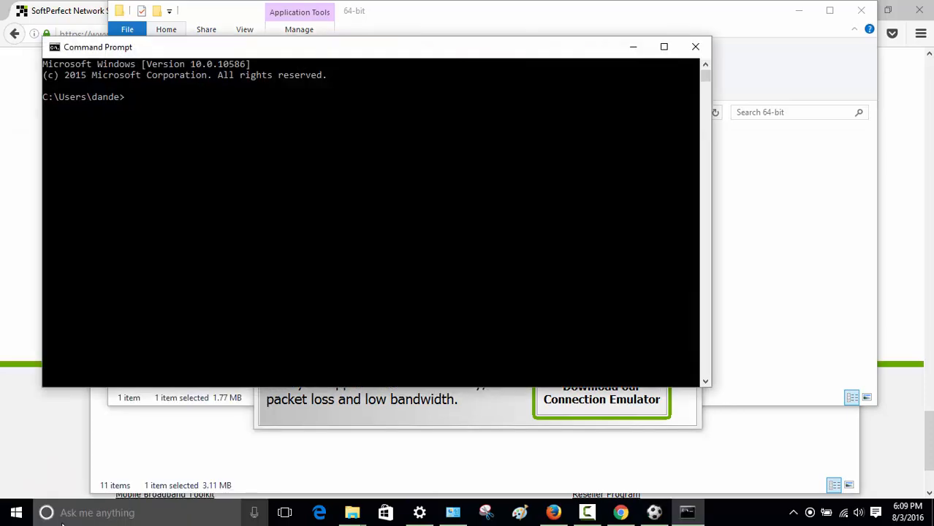
- Run ipconfig and highlight the Wi-Fi IPv4 address 192.168.2.101
{"action": "type", "text": "ipcondif"}
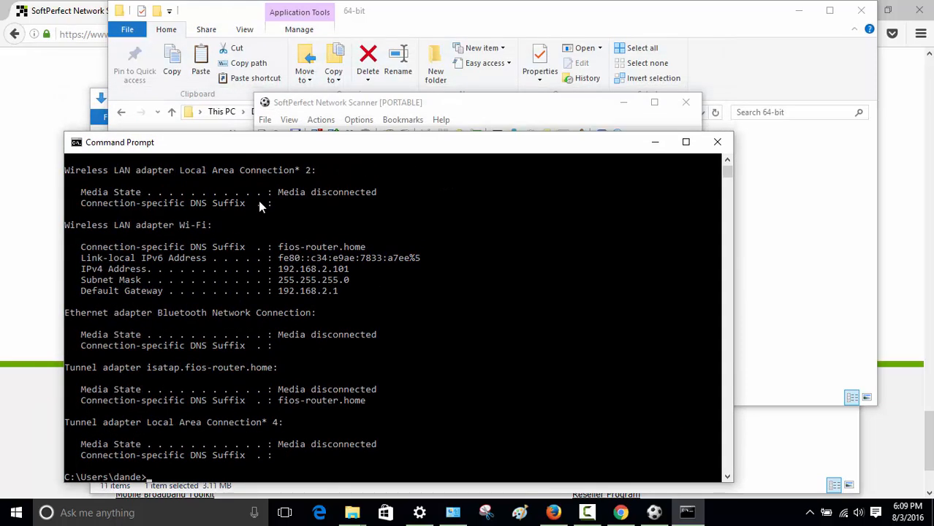
{"action": "left_click_drag", "start_coordinate": [277, 269], "coordinate": [349, 269]}
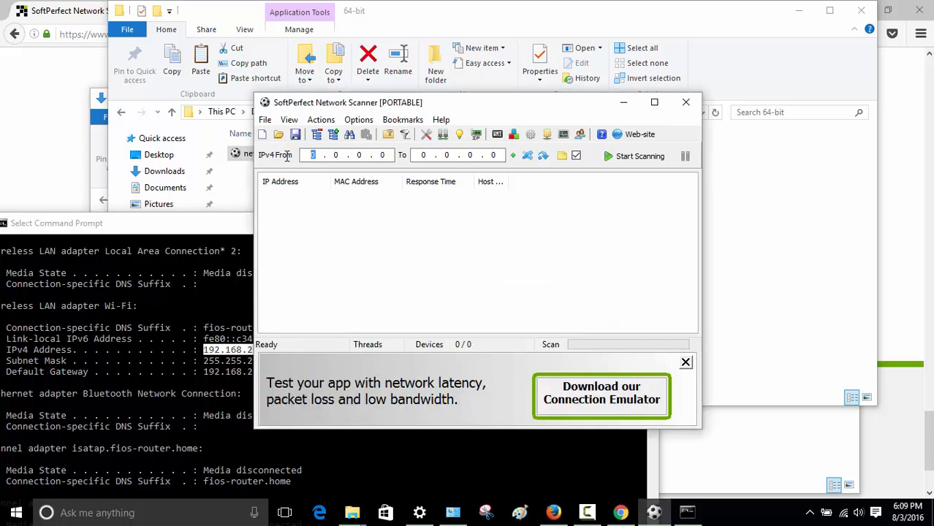
- Enter the scan range 192.168.2.100 to 192.168.2.254 in the From and To fields
{"action": "type", "text": "192"}
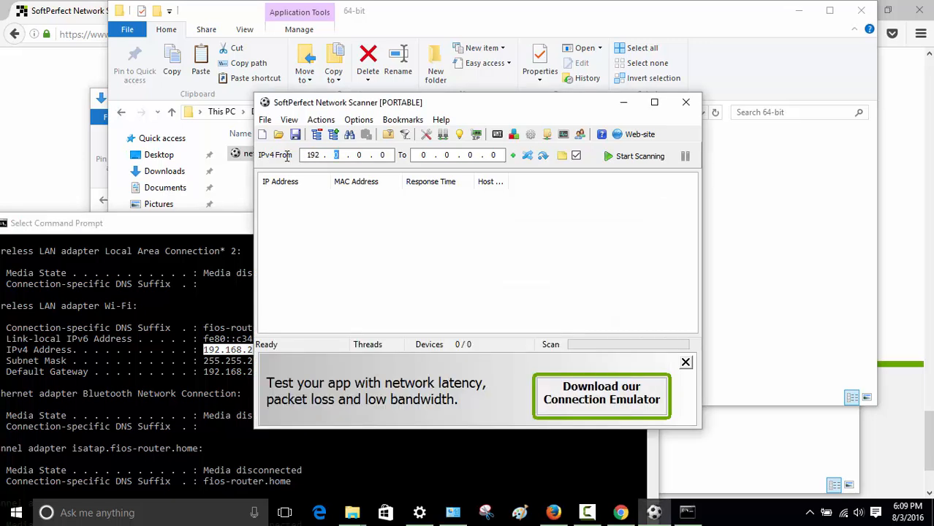
{"action": "type", "text": "168"}
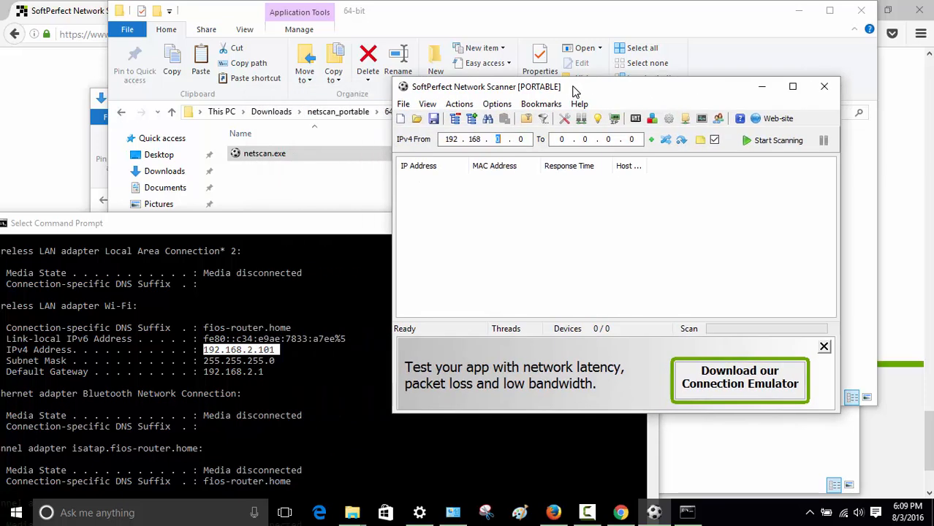
{"action": "type", "text": "2"}
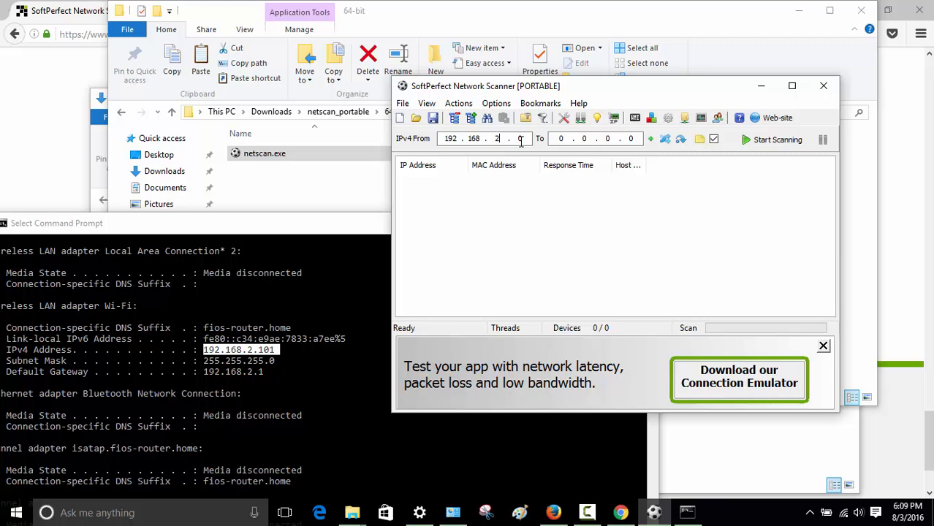
{"action": "type", "text": "100"}
{"action": "left_click", "coordinate": [595, 139]}
{"action": "type", "text": "192 . 1"}
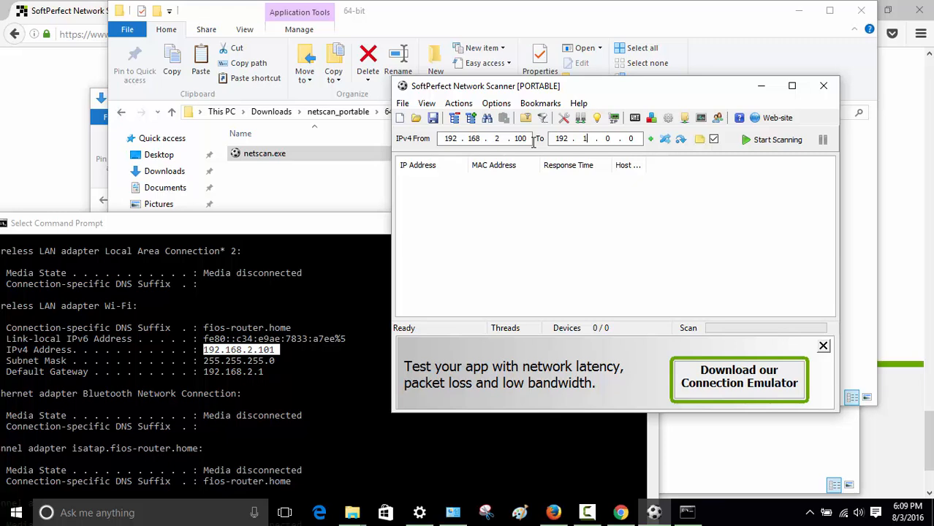
{"action": "type", "text": "68"}
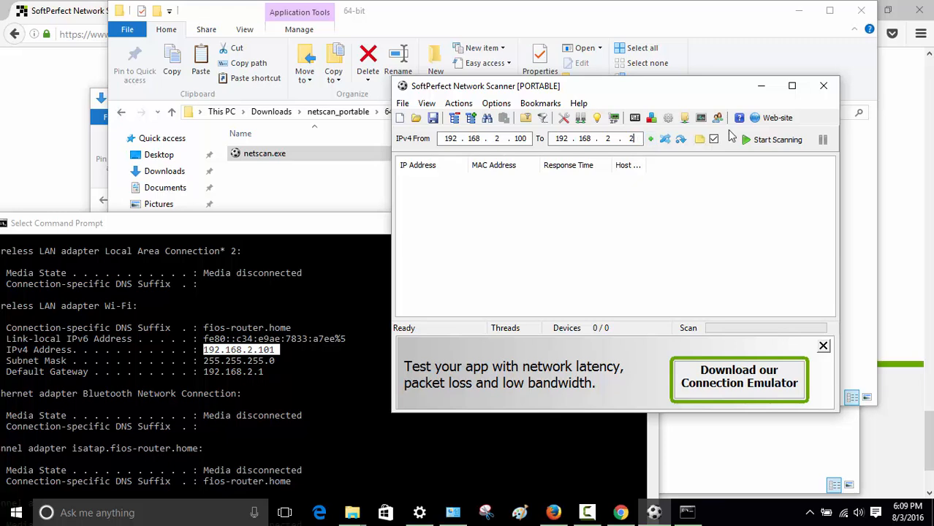
{"action": "type", "text": "54"}
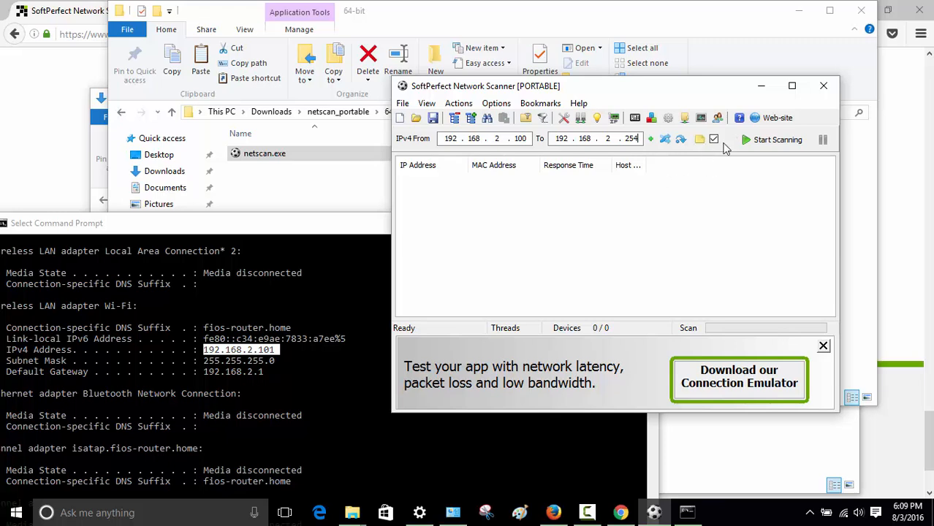
{"action": "left_click", "coordinate": [650, 139]}
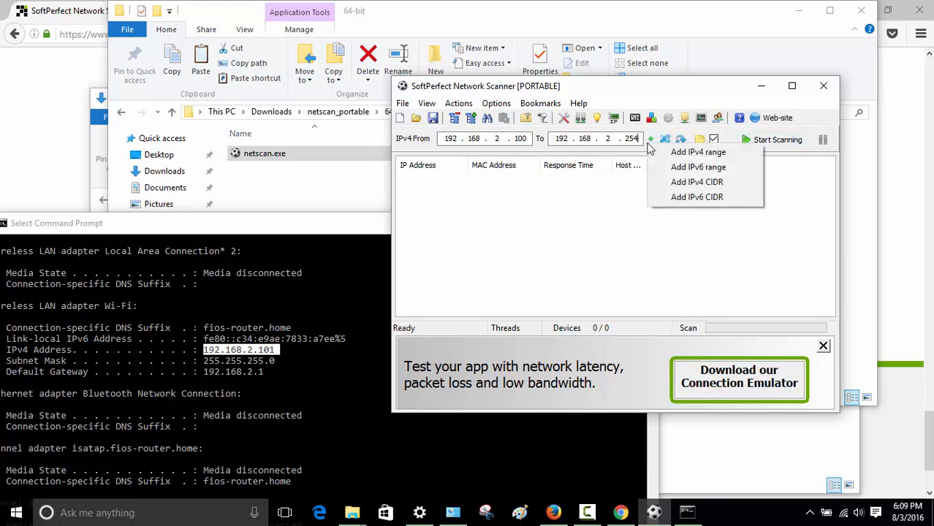
{"action": "mouse_move", "coordinate": [699, 152]}
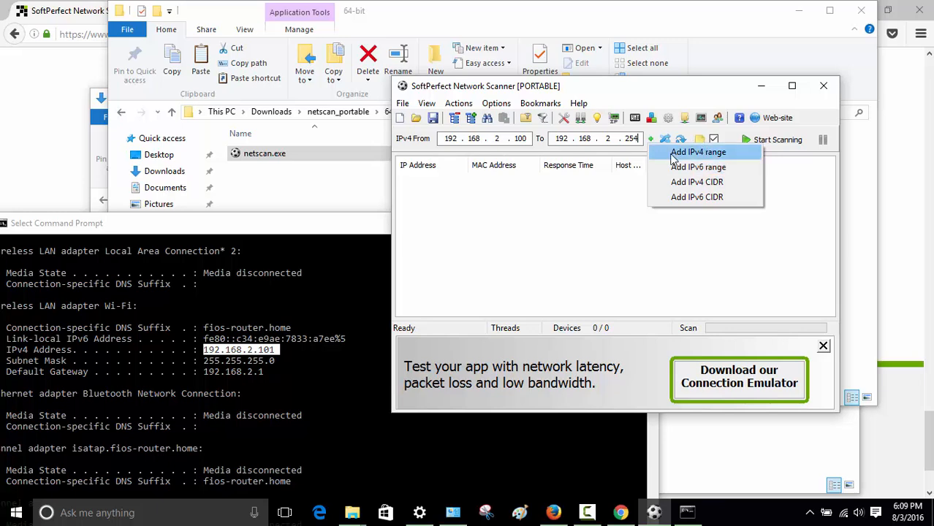
- Add an IPv4 range and fill it with 192.168.1.1 to 192.168.1.254
{"action": "left_click", "coordinate": [698, 151]}
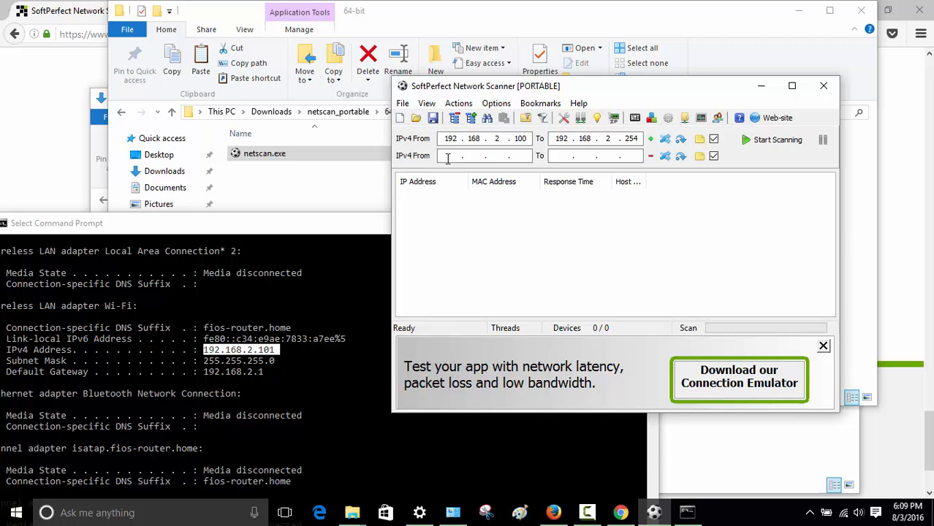
{"action": "type", "text": "18 . . ."}
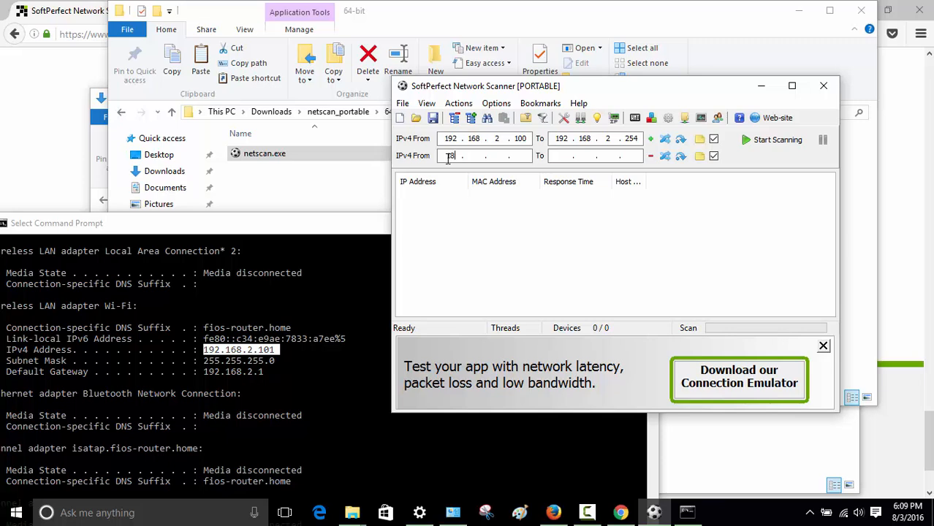
{"action": "type", "text": "192\t1"}
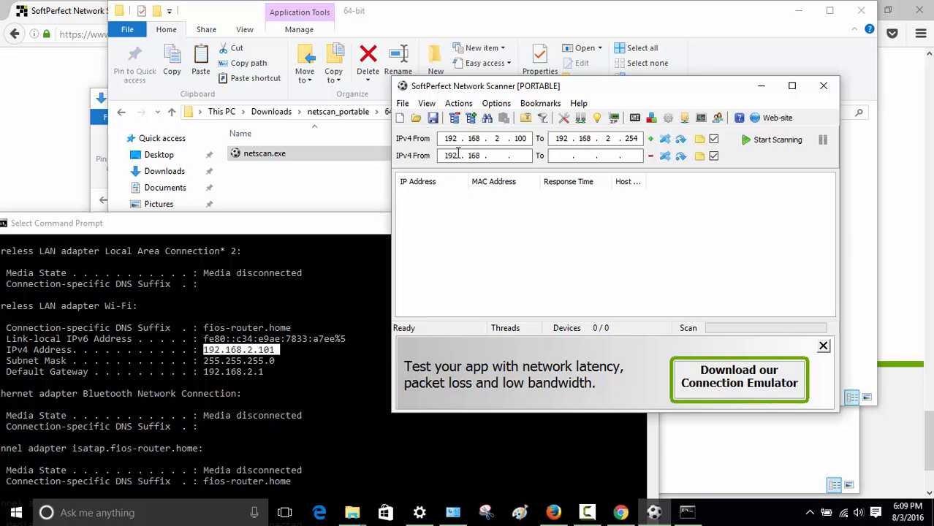
{"action": "type", "text": "1"}
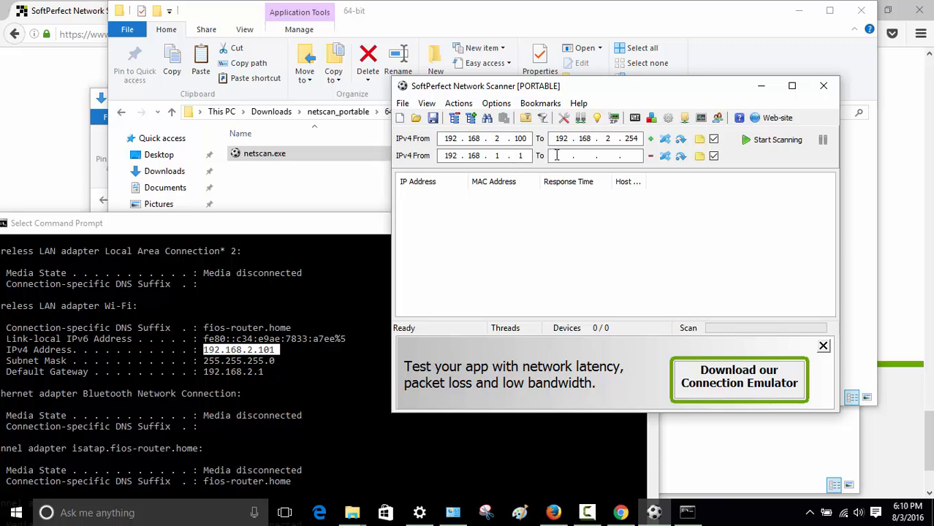
{"action": "type", "text": "192.168.."}
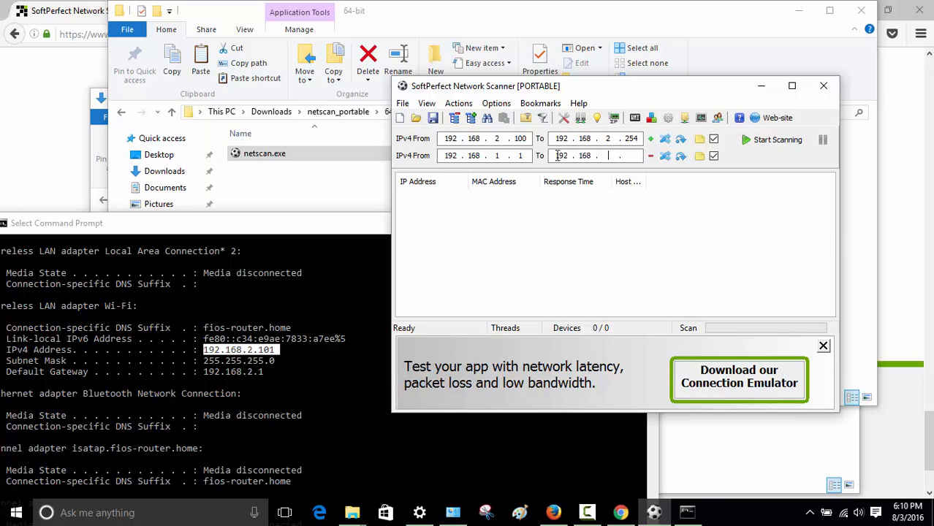
{"action": "type", "text": "1"}
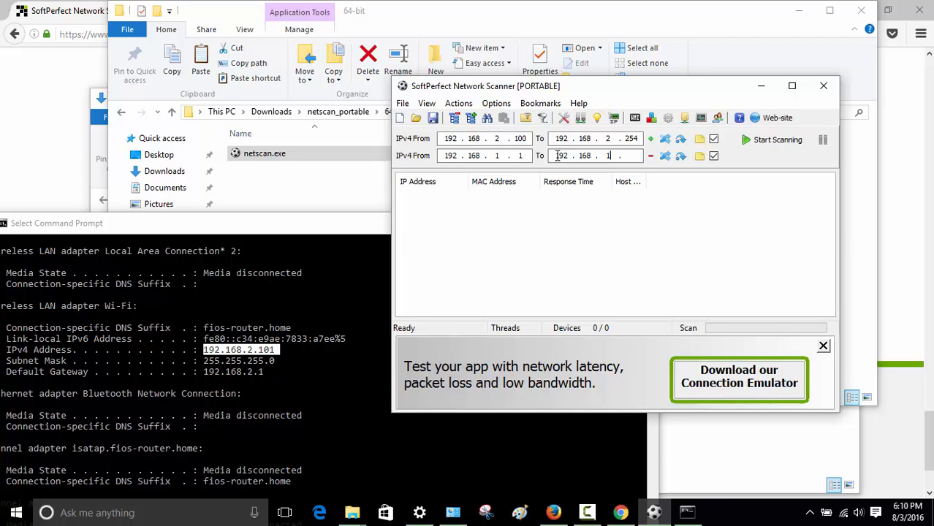
{"action": "type", "text": "254"}
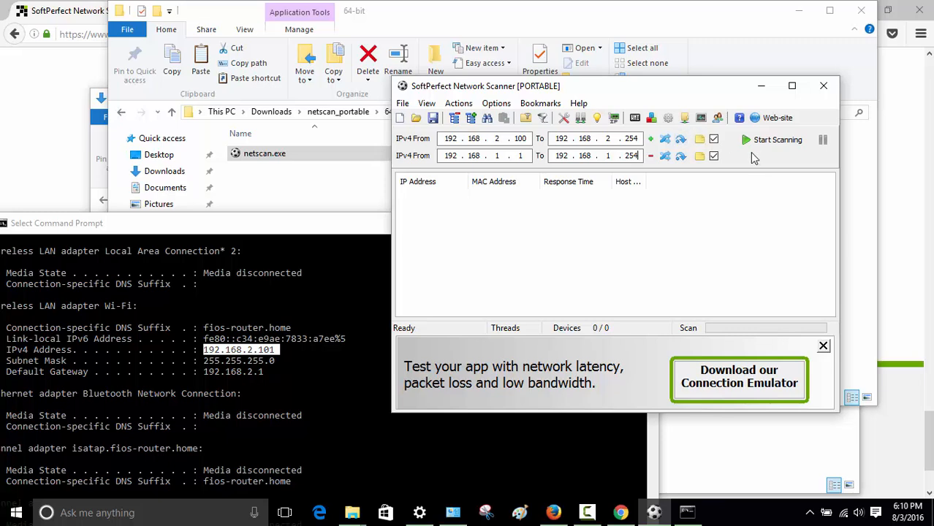
- Start scanning both address ranges so responding devices appear in the results
{"action": "left_click", "coordinate": [778, 139]}
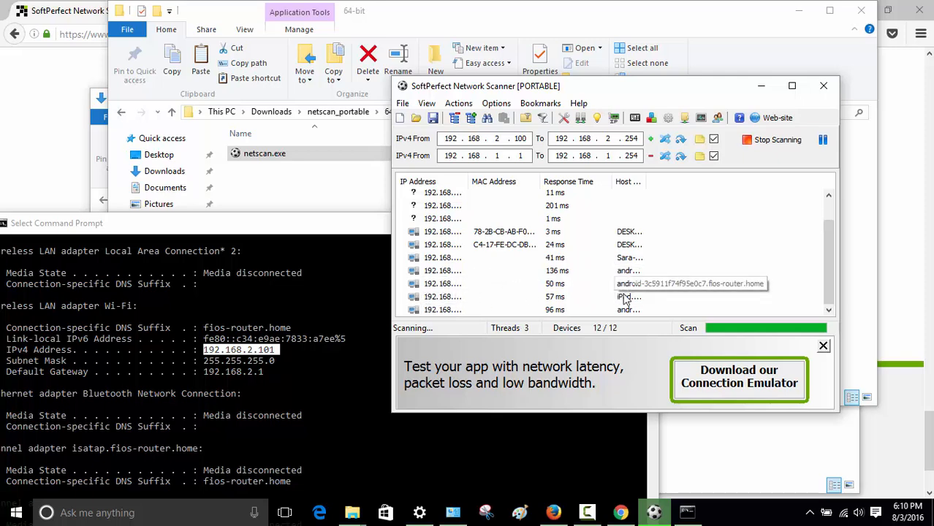
{"action": "mouse_move", "coordinate": [787, 285]}
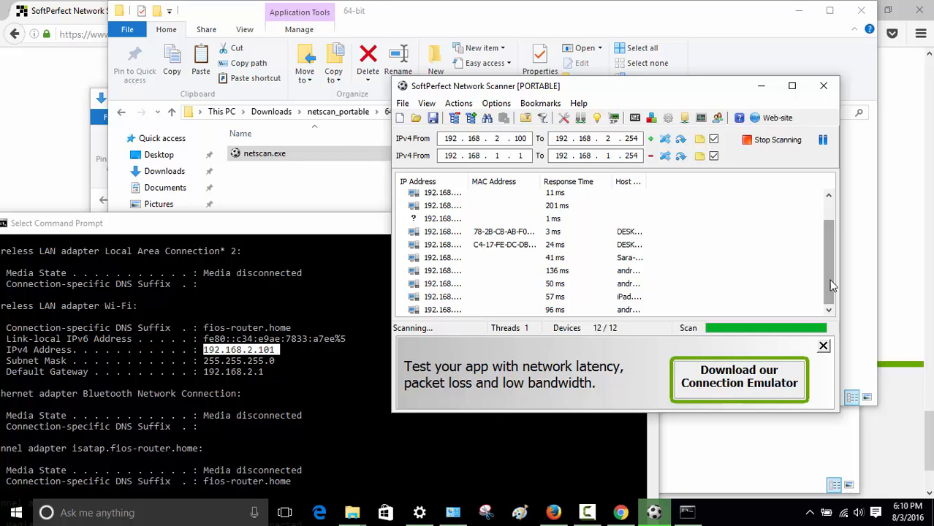
{"action": "mouse_move", "coordinate": [503, 295]}
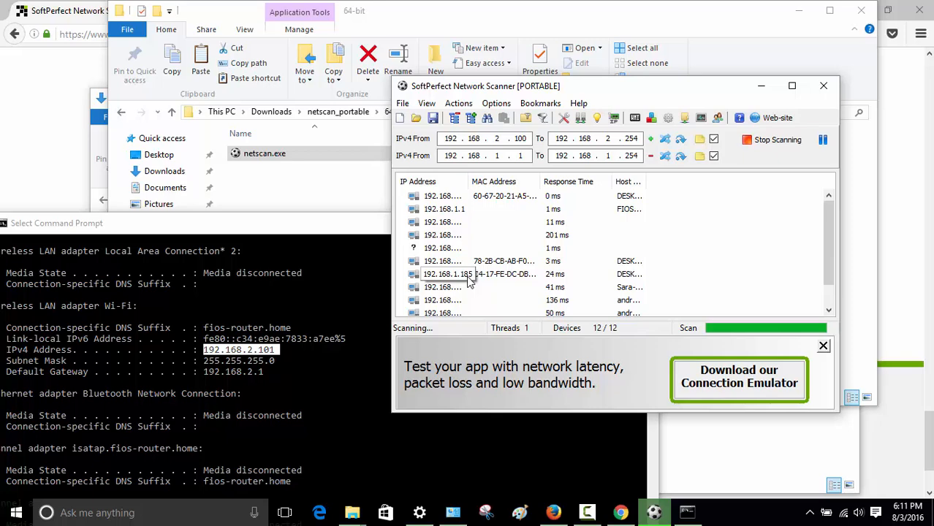
- Bring up the actions menu for a discovered device row
{"action": "right_click", "coordinate": [441, 260]}
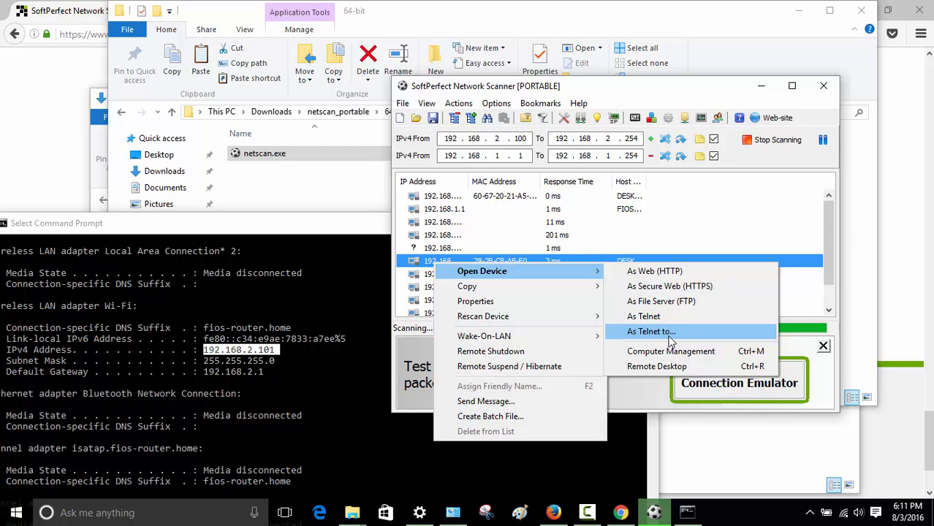
{"action": "mouse_move", "coordinate": [667, 351]}
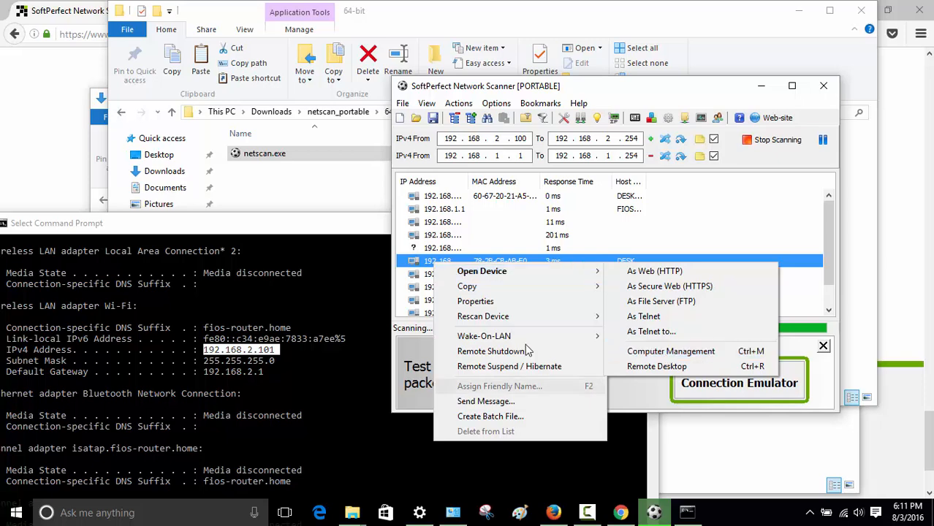
{"action": "mouse_move", "coordinate": [512, 301]}
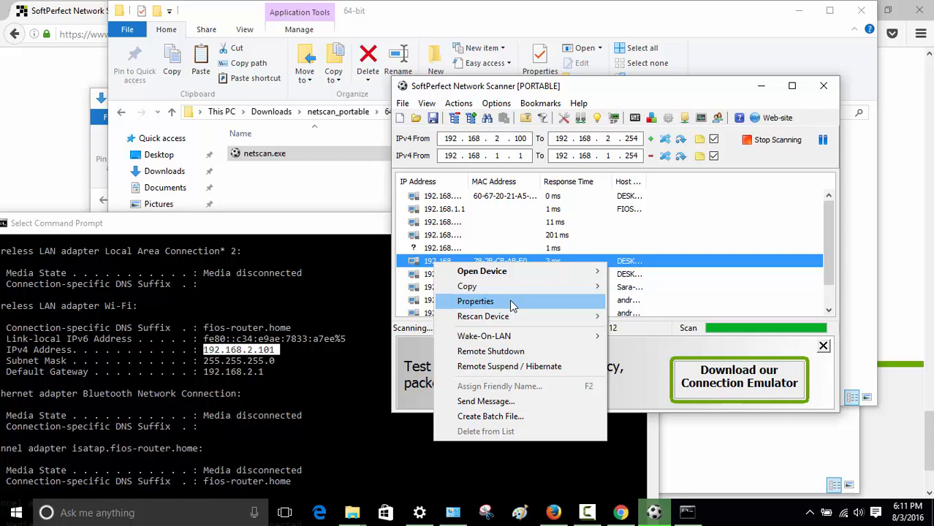
{"action": "mouse_move", "coordinate": [485, 401]}
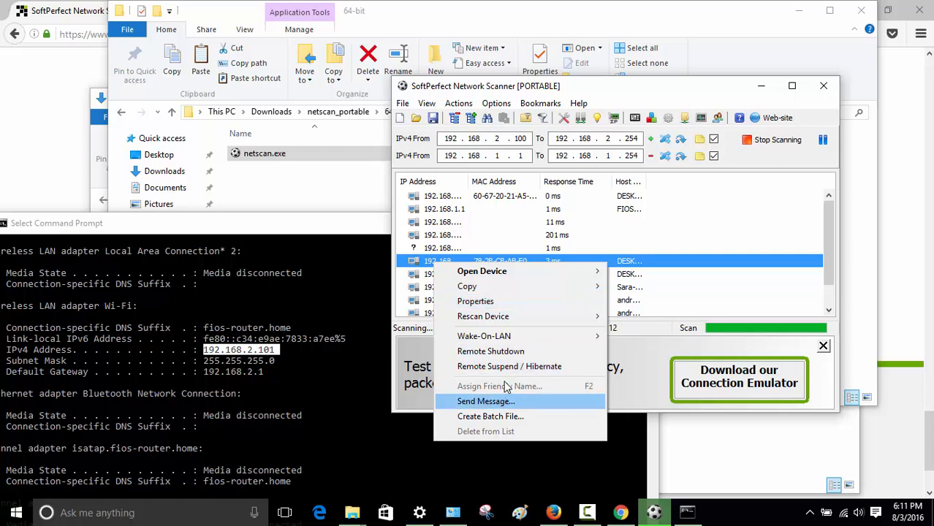
{"action": "mouse_move", "coordinate": [508, 365]}
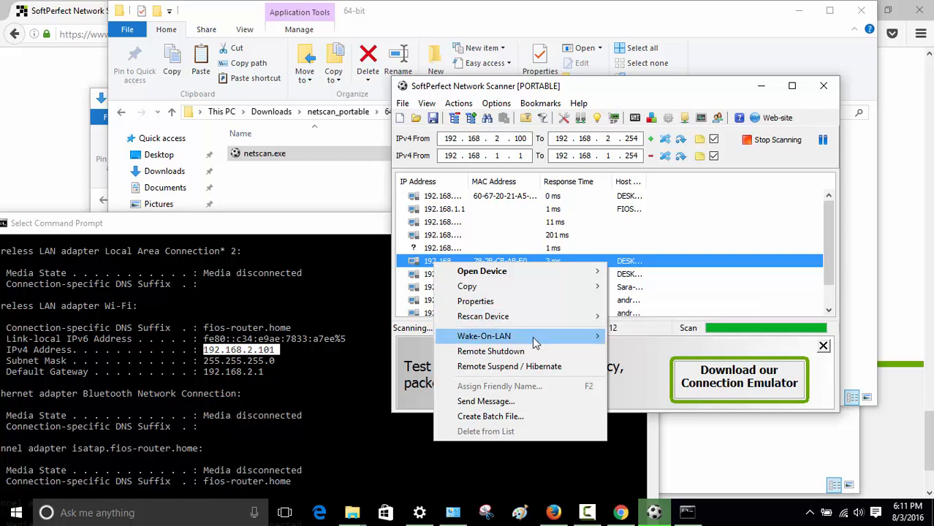
{"action": "mouse_move", "coordinate": [482, 315]}
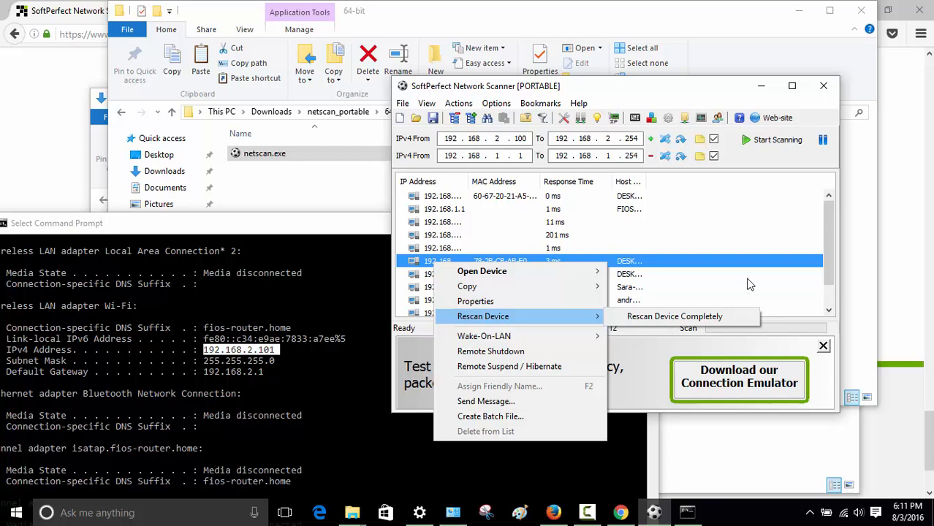
{"action": "mouse_move", "coordinate": [484, 335]}
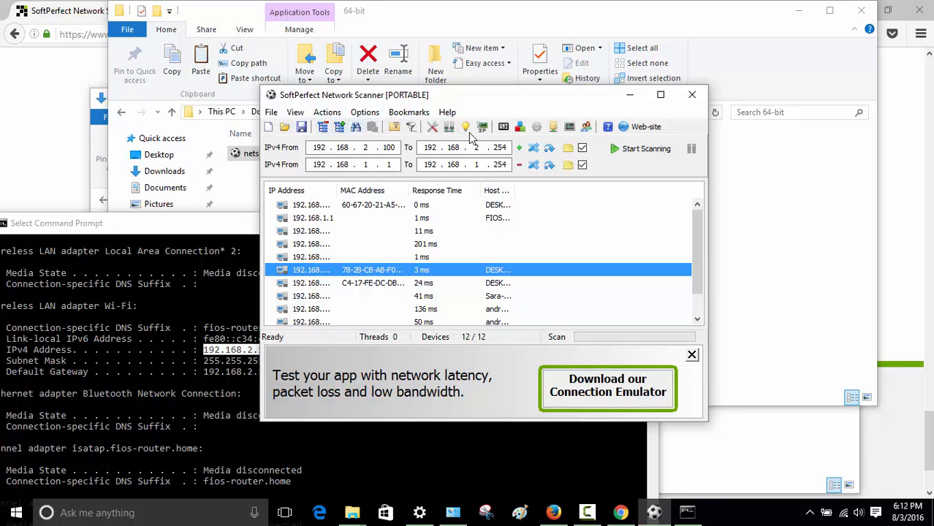
{"action": "left_click", "coordinate": [364, 111]}
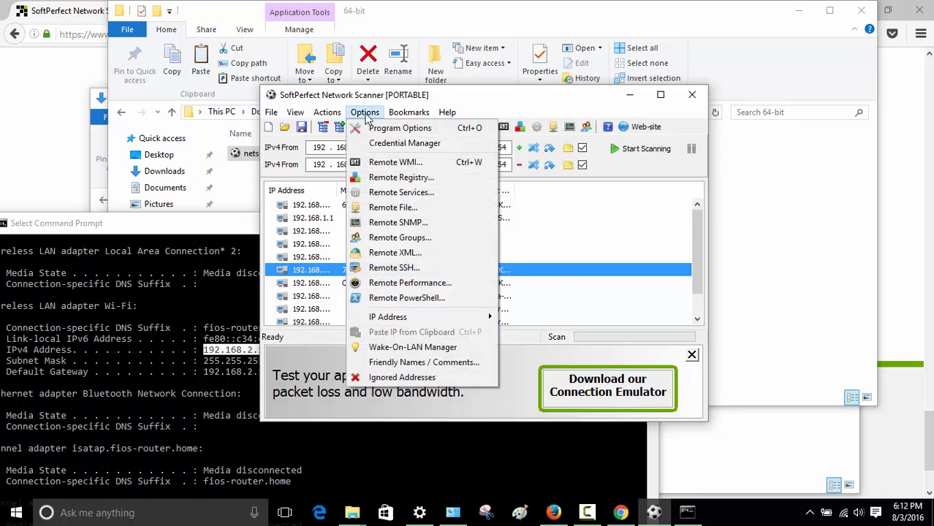
{"action": "mouse_move", "coordinate": [395, 267]}
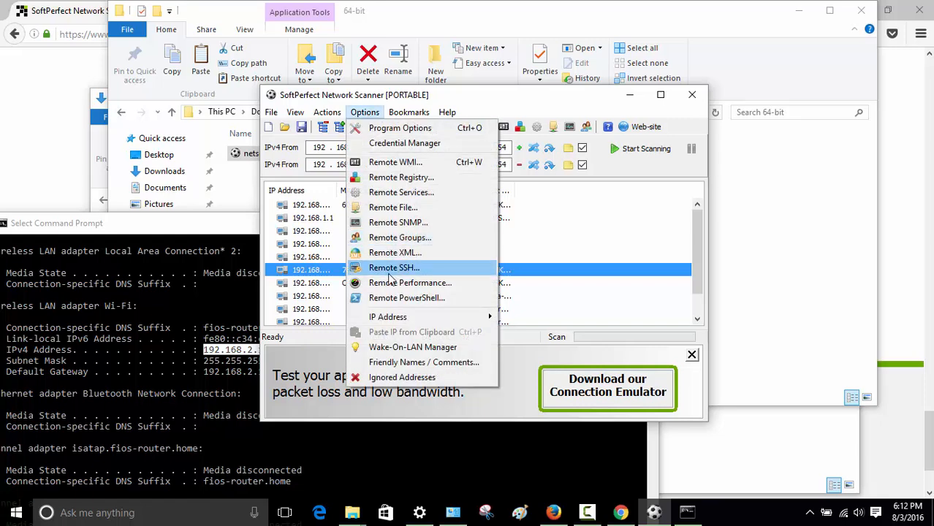
{"action": "mouse_move", "coordinate": [386, 299]}
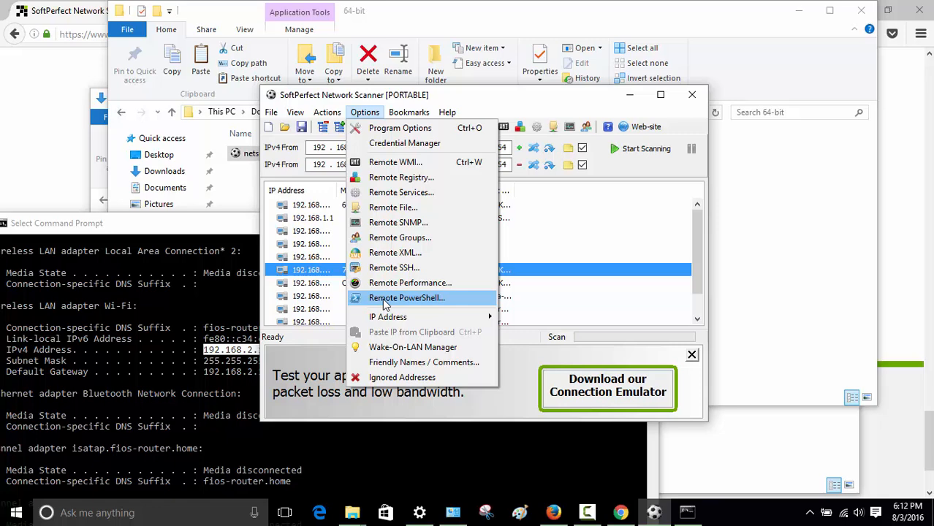
{"action": "mouse_move", "coordinate": [395, 161]}
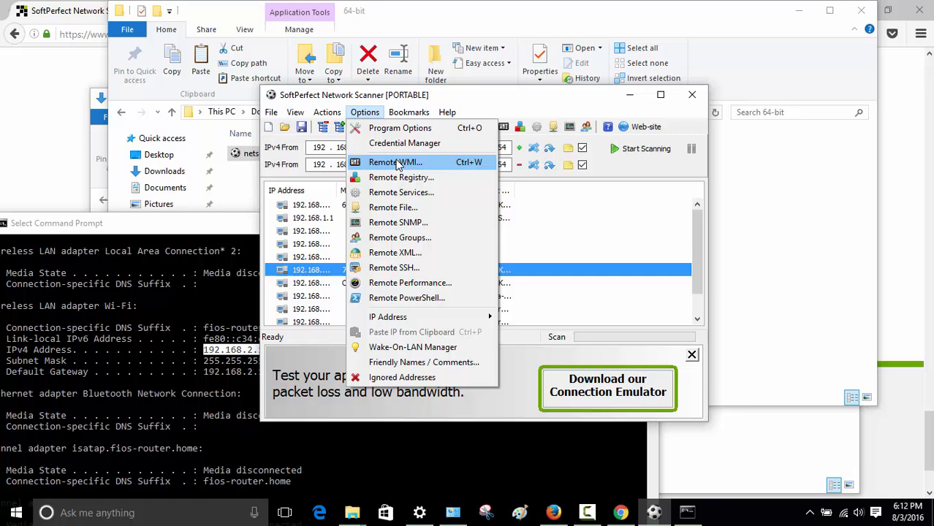
{"action": "left_click", "coordinate": [448, 111]}
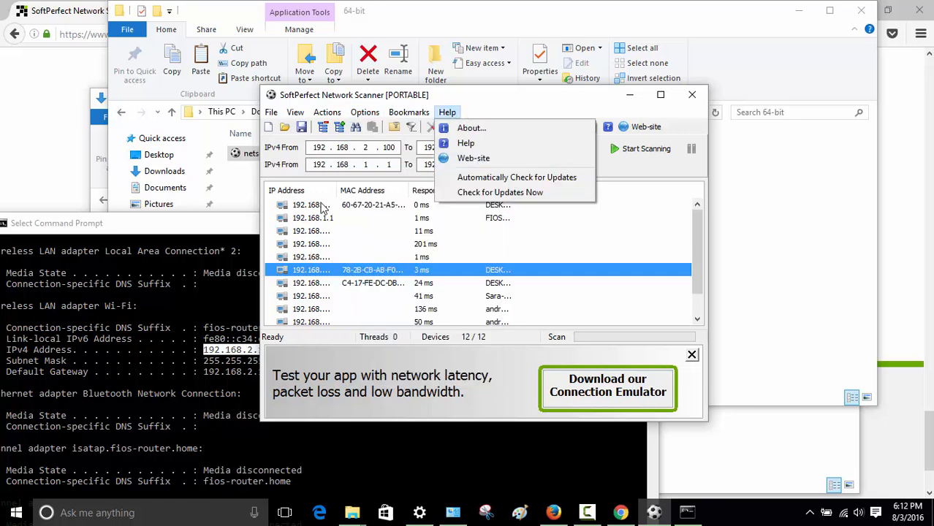
{"action": "mouse_move", "coordinate": [365, 175]}
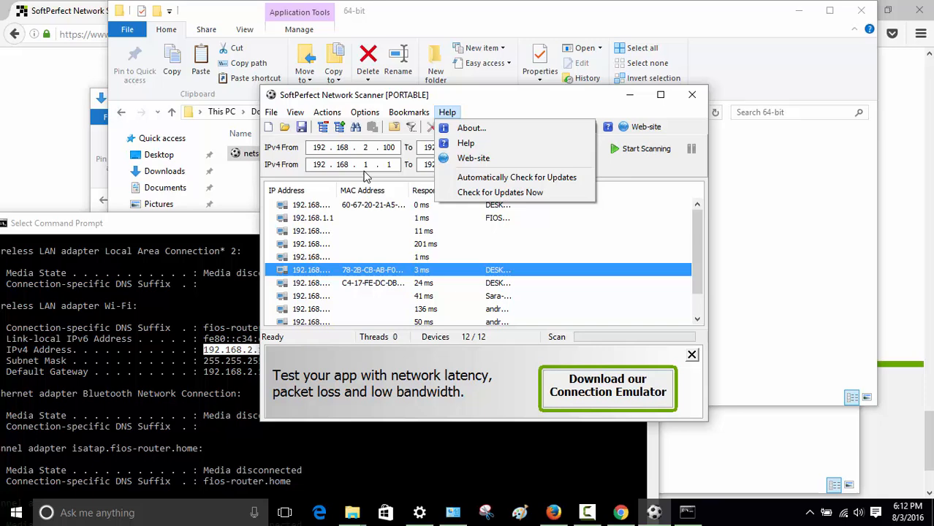
- Bring up the Bookmarks menu with add, manage and show-in-output options
{"action": "left_click", "coordinate": [410, 111]}
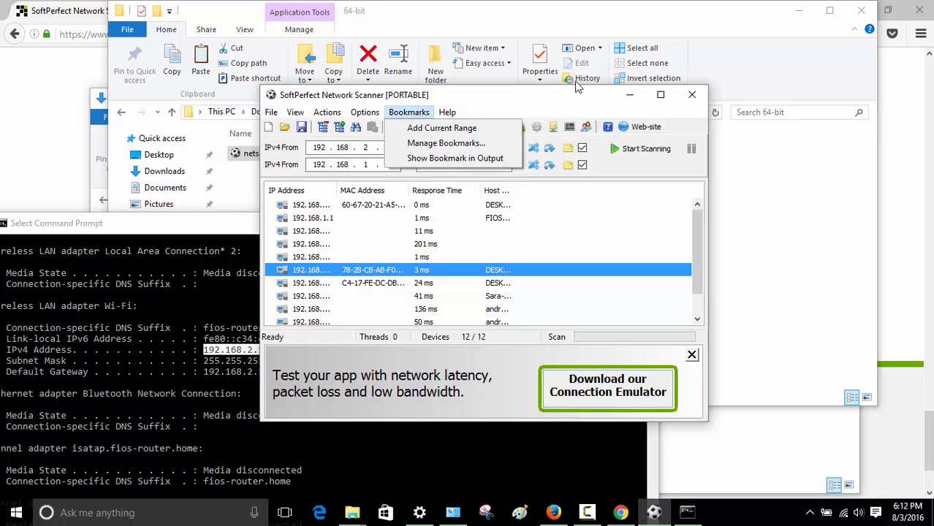
{"action": "mouse_move", "coordinate": [515, 109]}
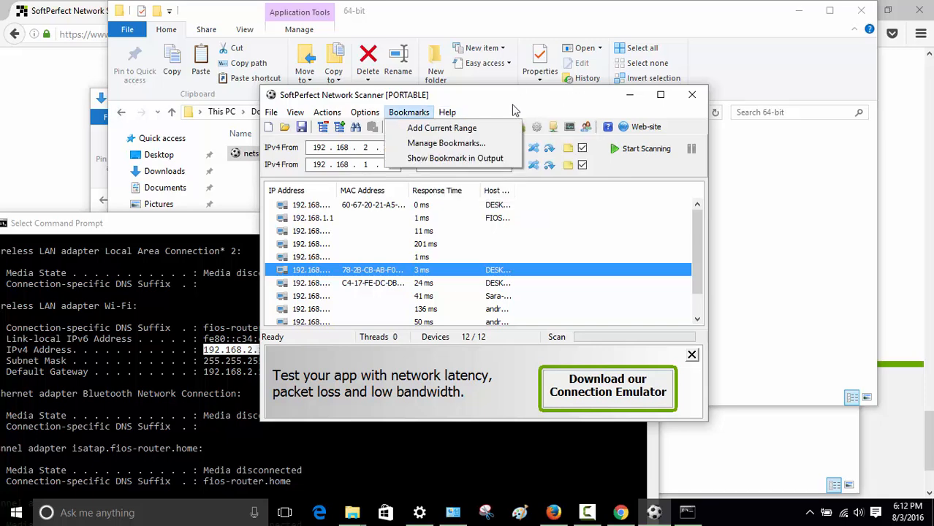